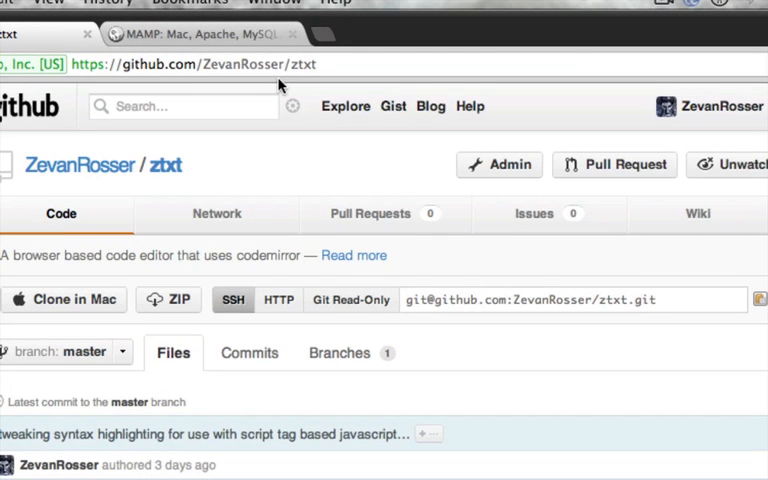
mouse_move(178, 287)
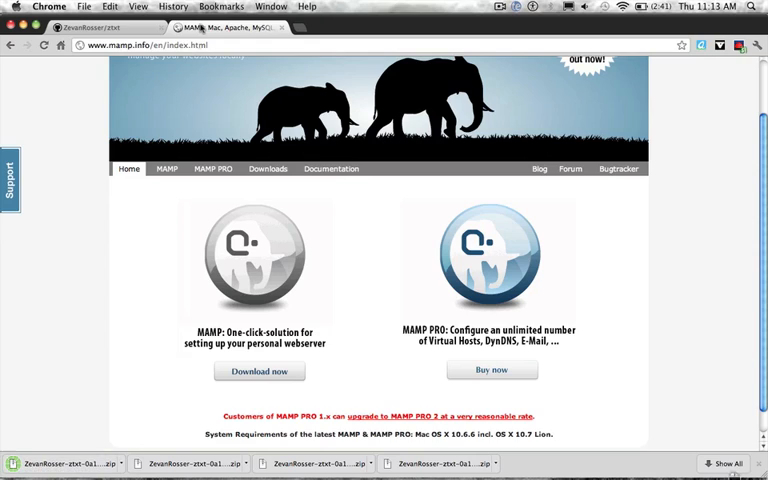
mouse_move(147, 138)
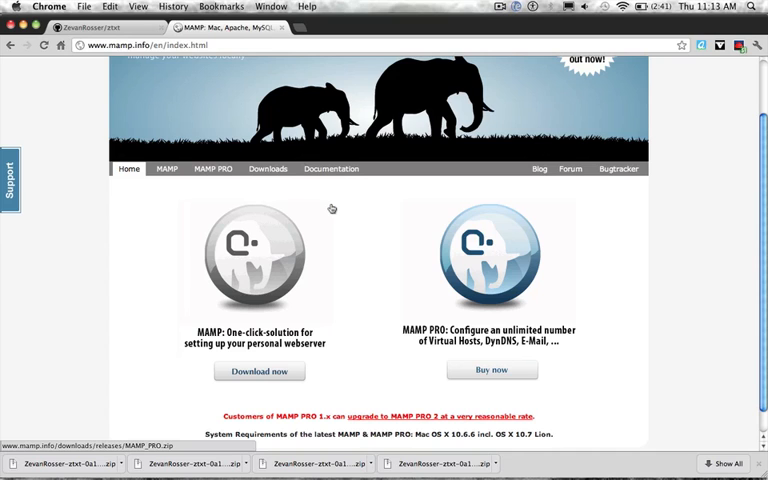
mouse_move(333, 208)
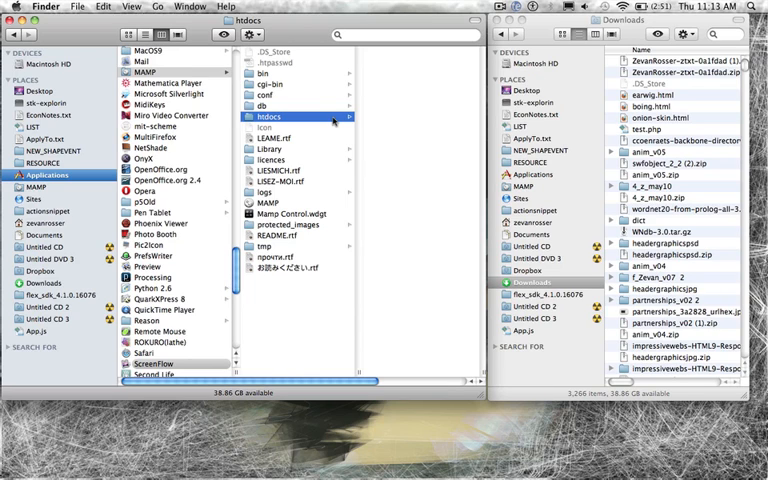
mouse_move(372, 142)
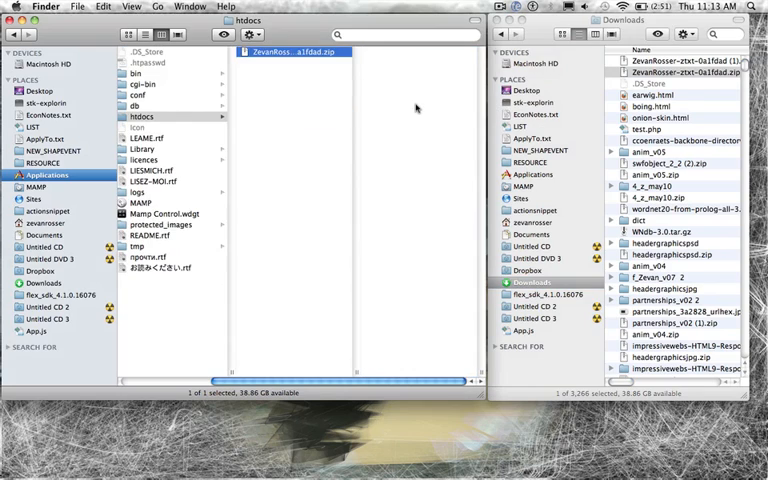
Extract the ztxt zip inside MAMP's htdocs and open the extracted folder
left_click(290, 62)
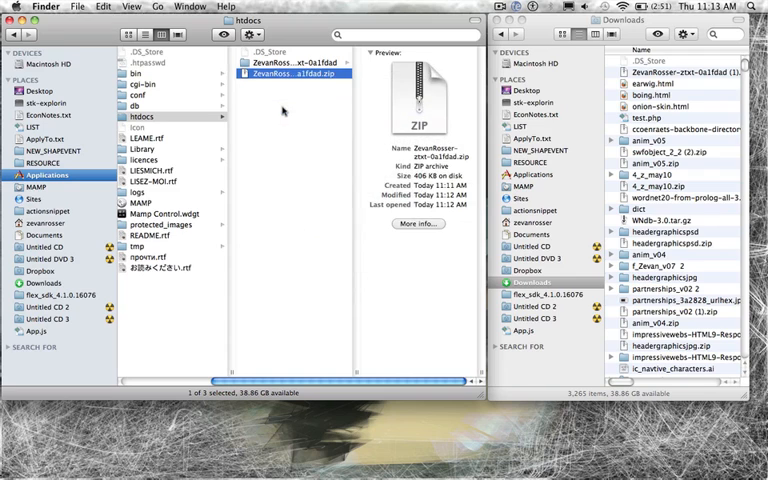
left_click(292, 63)
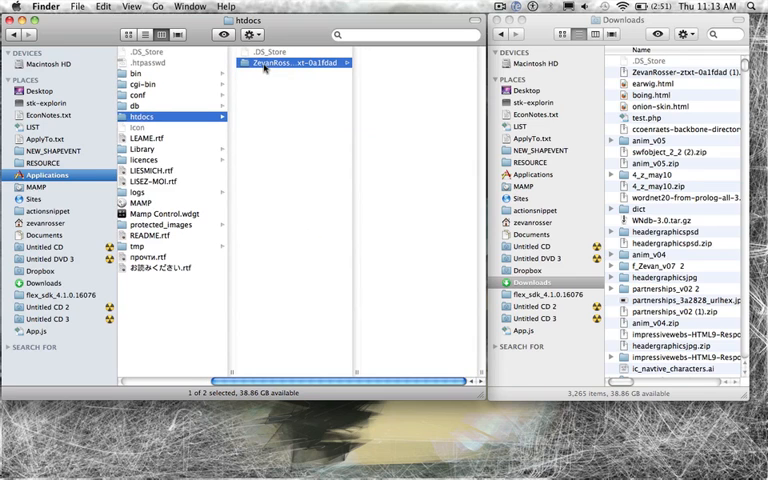
double_click(290, 62)
type("ztxt")
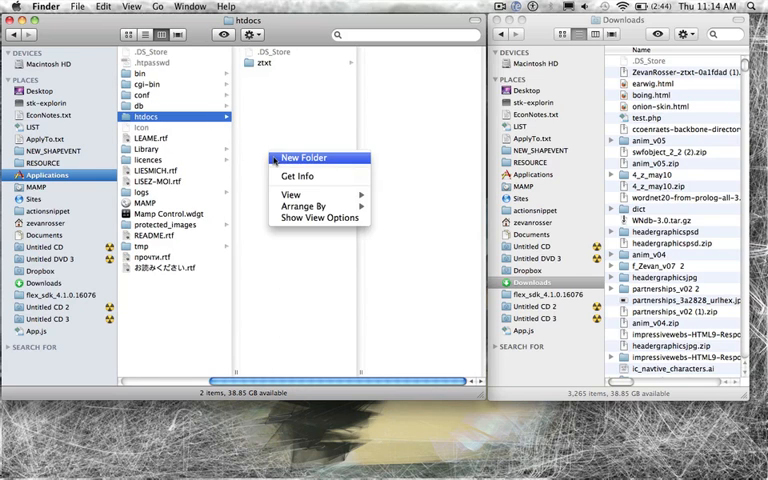
Create a new folder named 'projects' inside htdocs
left_click(303, 157)
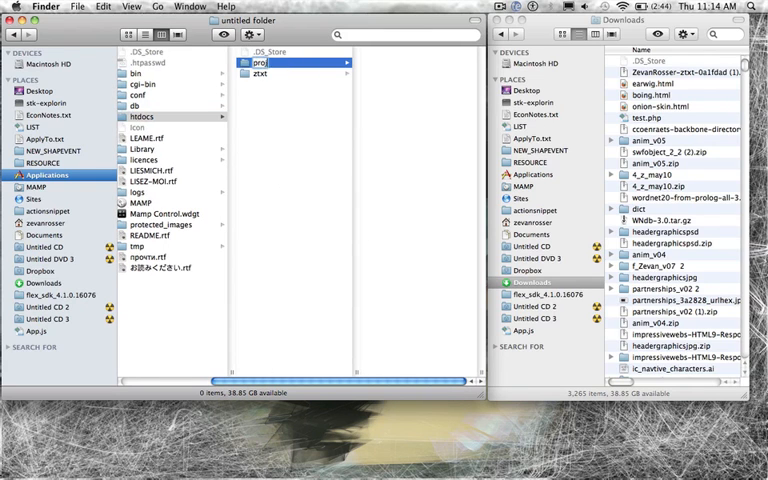
type("projects")
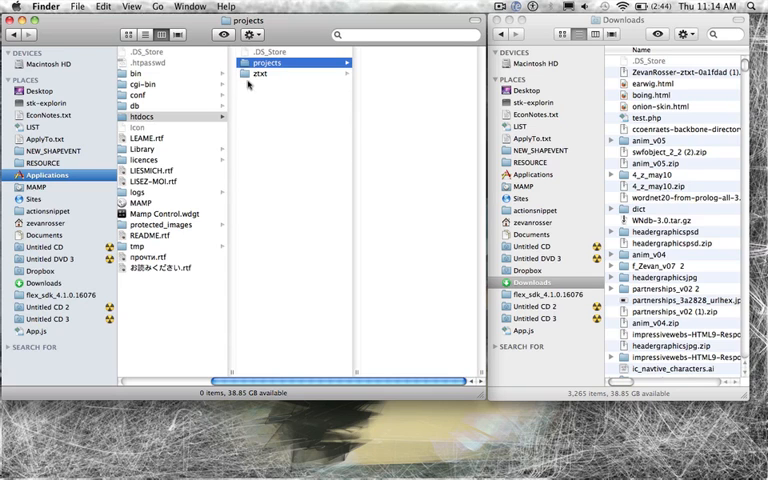
left_click(141, 202)
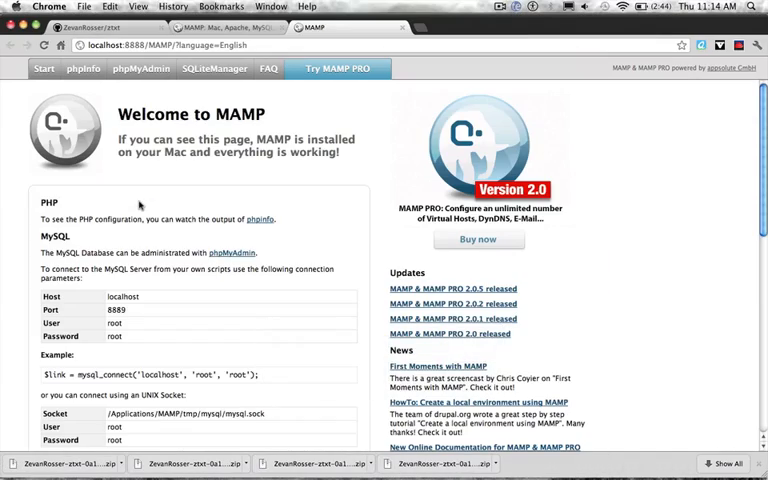
Point Chrome's address bar at localhost:8888/ztxt/ to load the ztxt editor
double_click(123, 296)
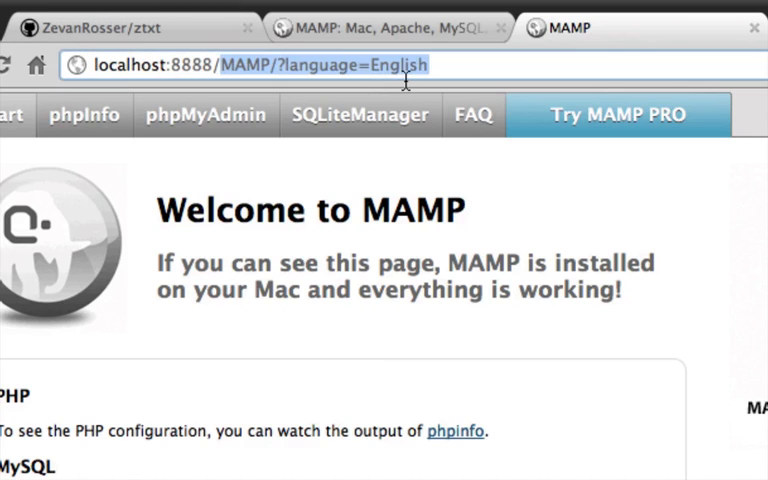
left_click(560, 32)
type("localhost:8888/ztxt/")
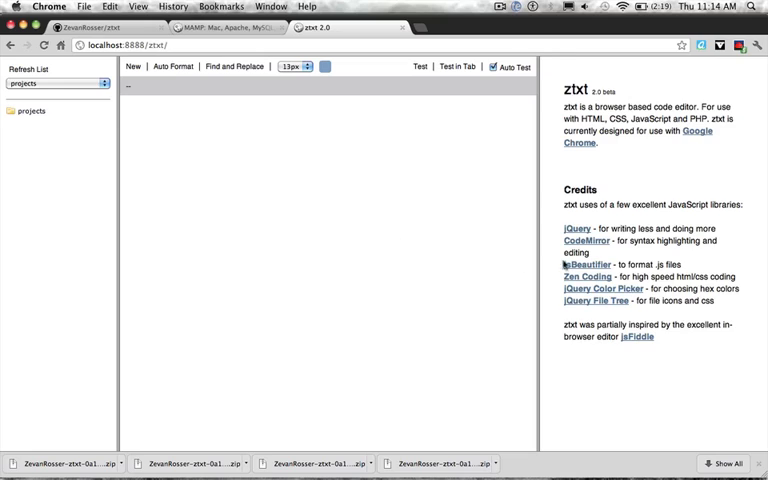
mouse_move(345, 176)
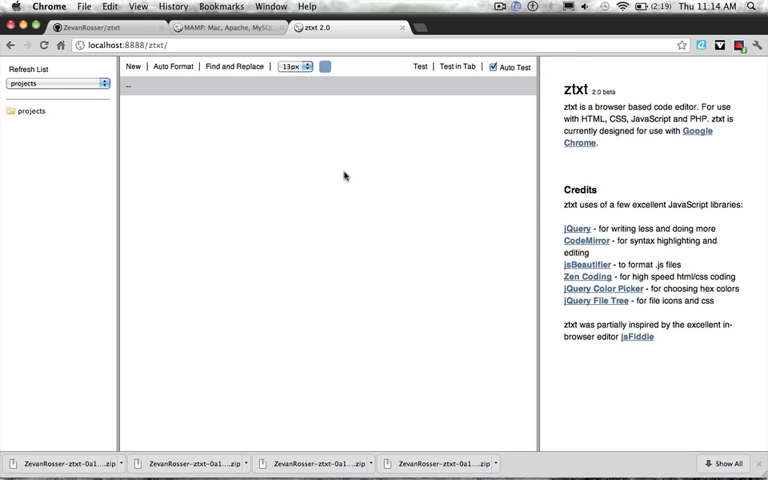
mouse_move(272, 298)
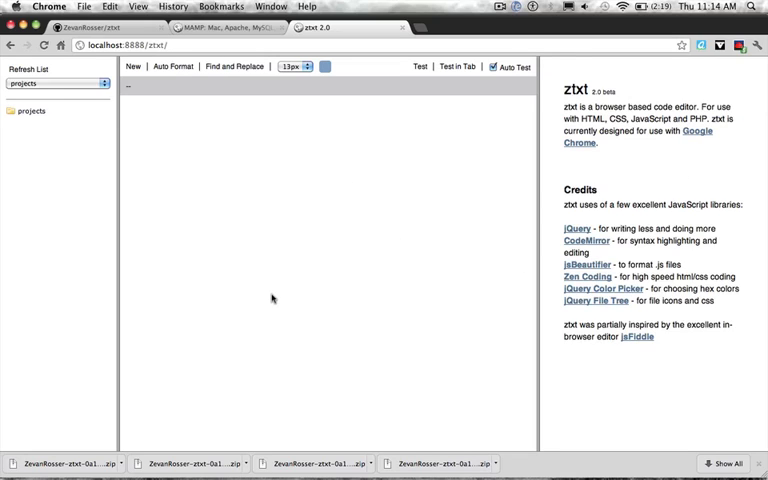
mouse_move(297, 298)
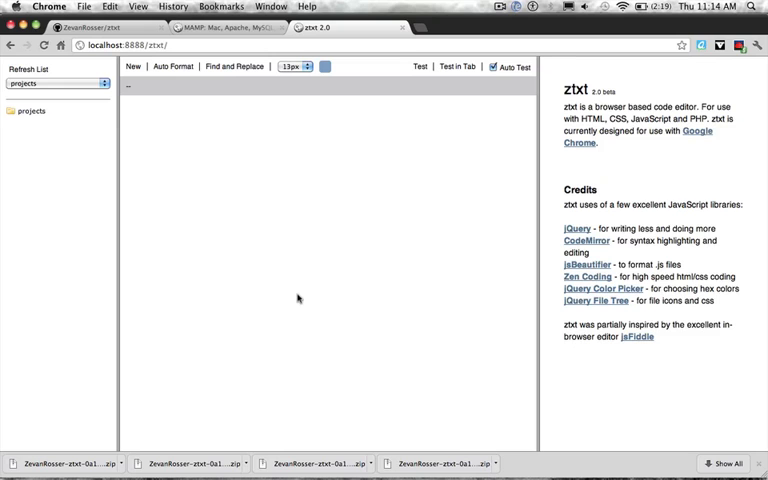
mouse_move(745, 322)
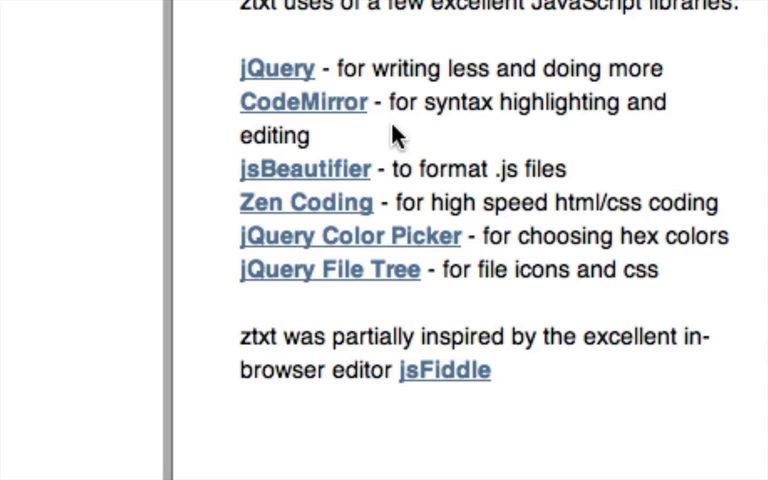
mouse_move(305, 168)
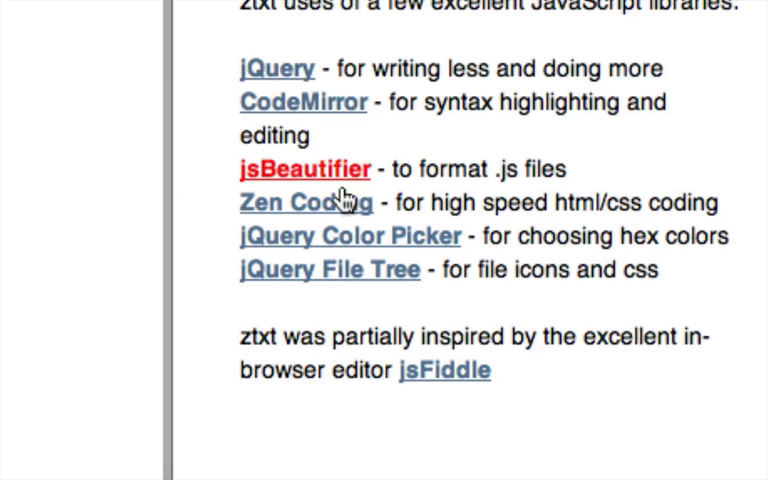
mouse_move(320, 250)
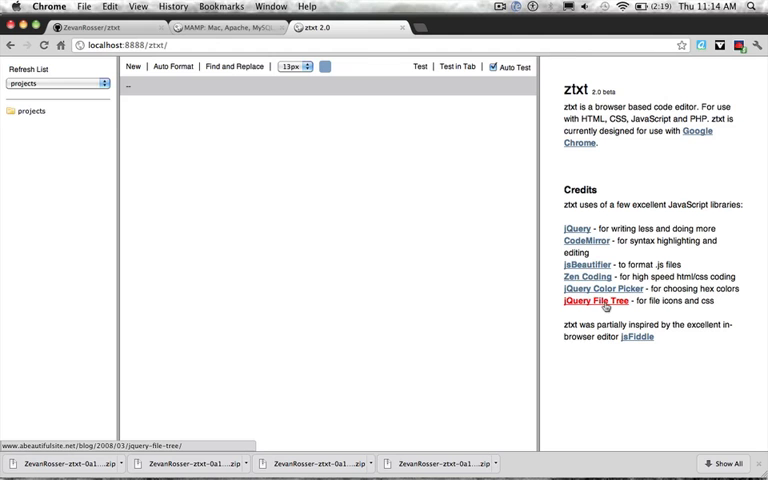
mouse_move(637, 337)
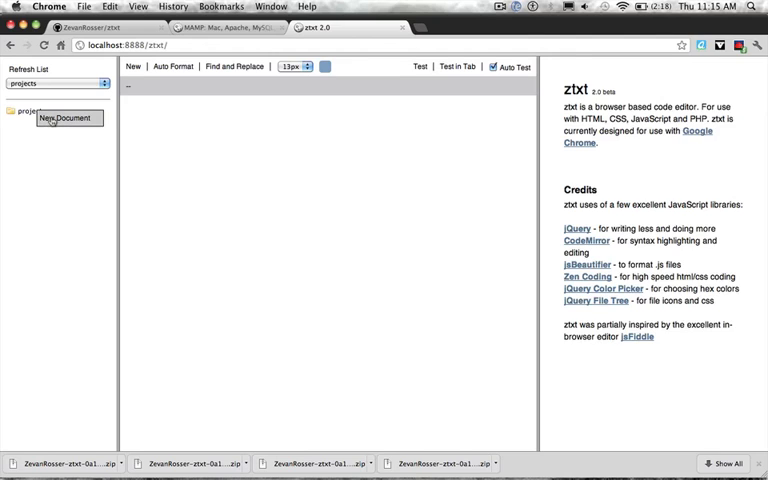
Save a new document named 'test.html' in the projects folder
left_click(68, 118)
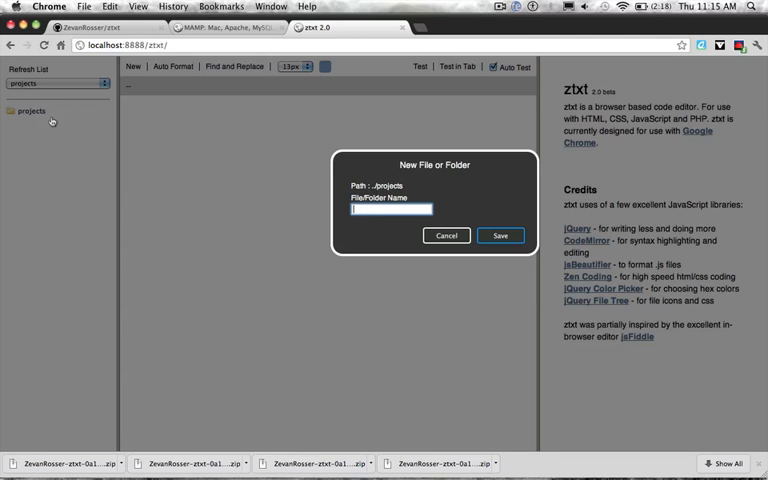
type("test.html")
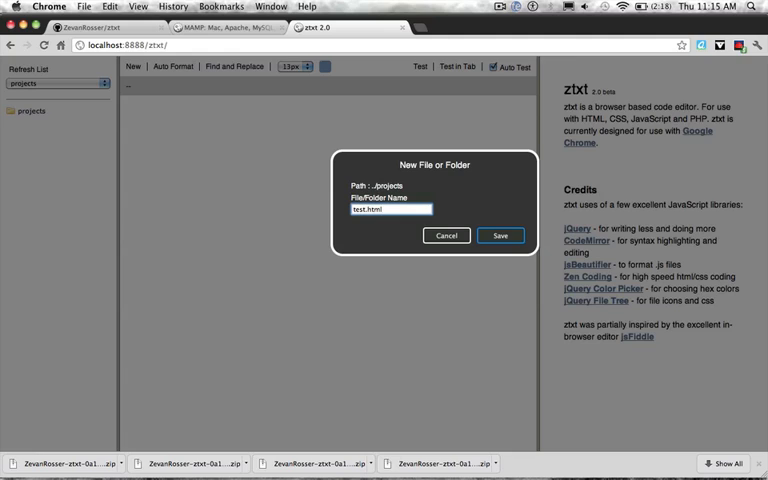
left_click(501, 235)
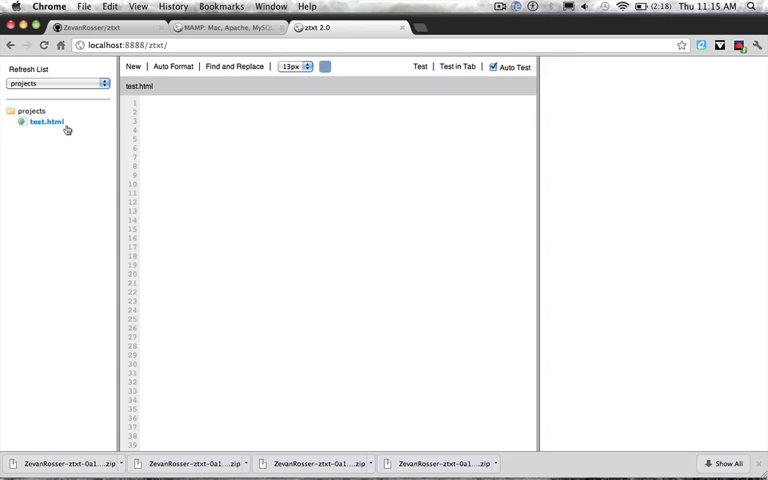
mouse_move(39, 130)
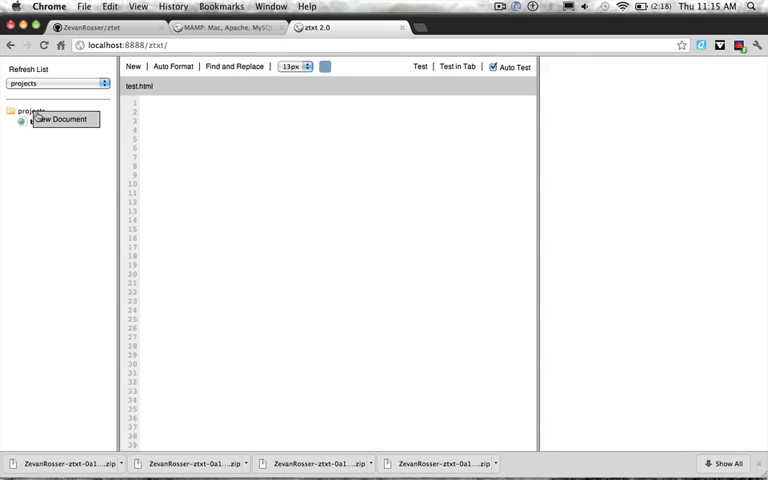
Save a new 'test' item in projects, then bring up test.html's context menu
type("tes")
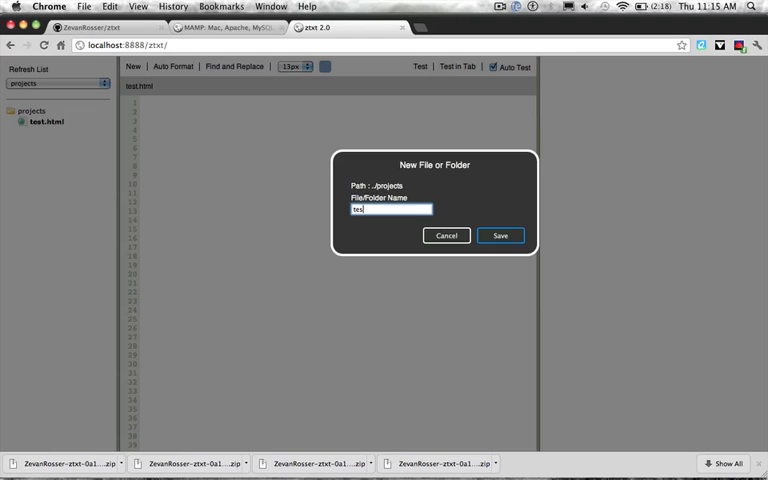
left_click(501, 235)
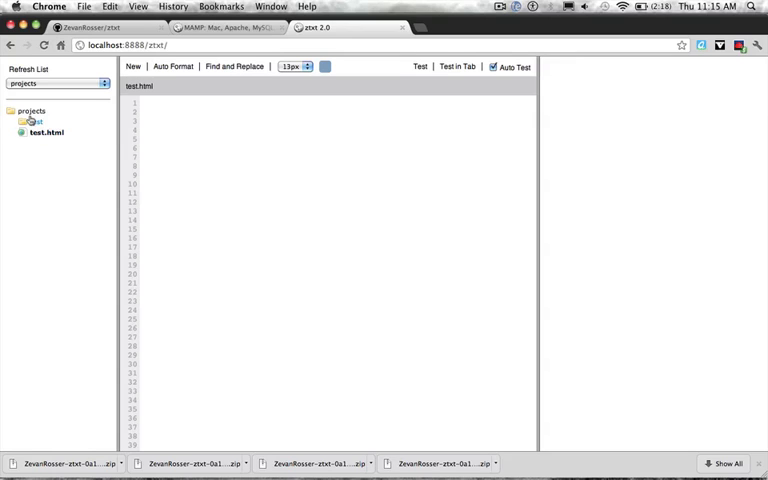
left_click(46, 132)
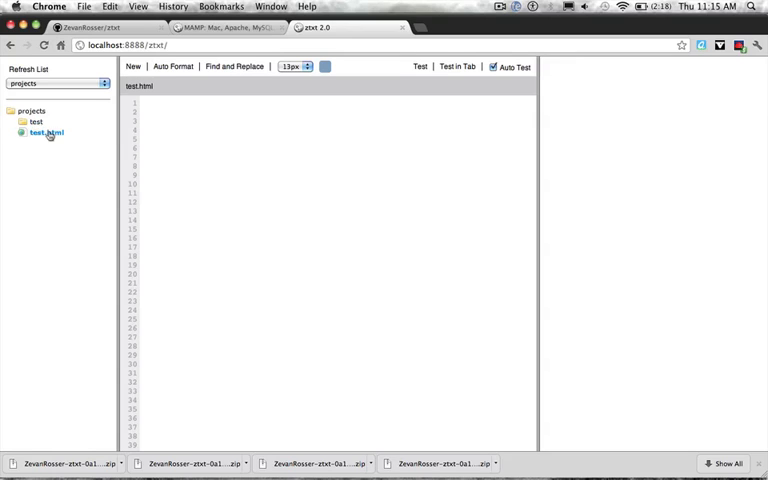
right_click(45, 133)
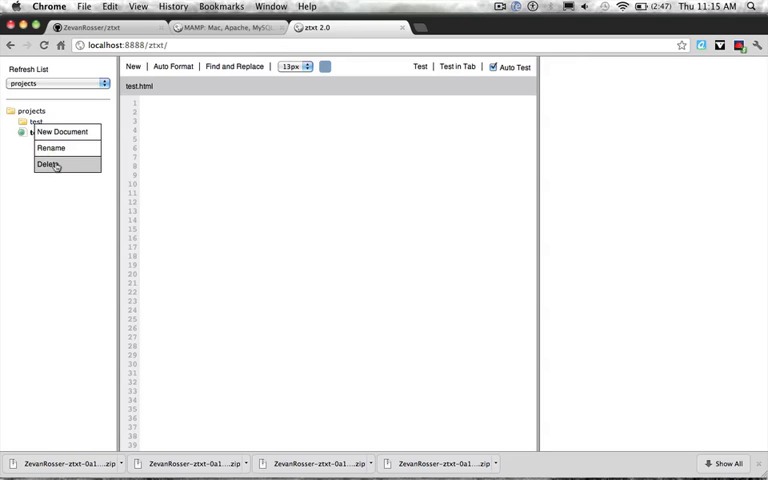
Delete the test folder, set editor text to 18px, and add an HTML skeleton saying 'I can write here'
left_click(48, 164)
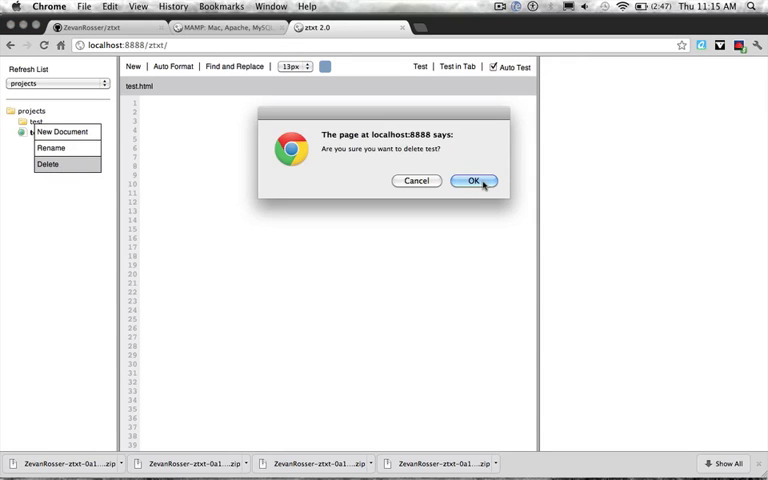
left_click(474, 181)
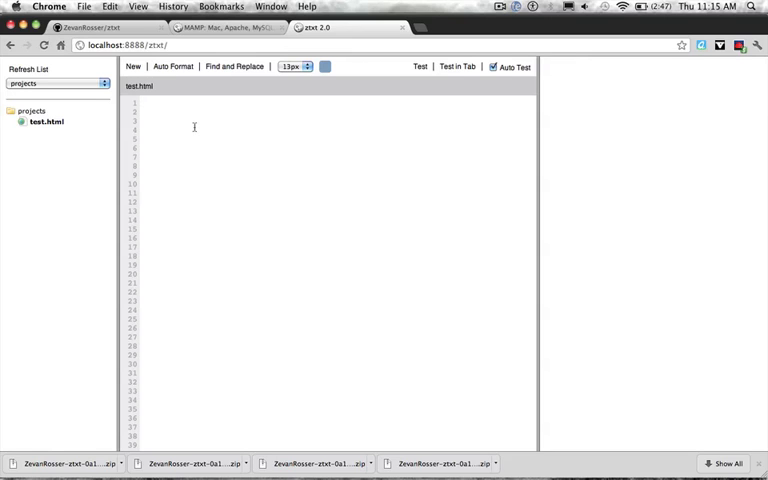
left_click(293, 66)
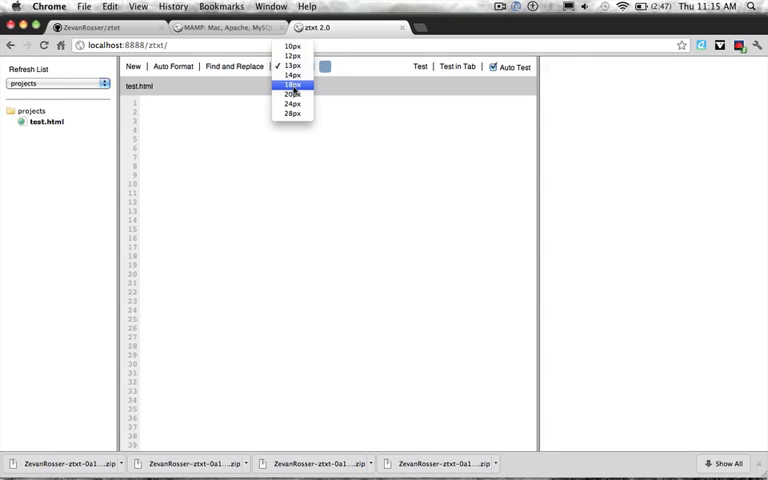
left_click(292, 84)
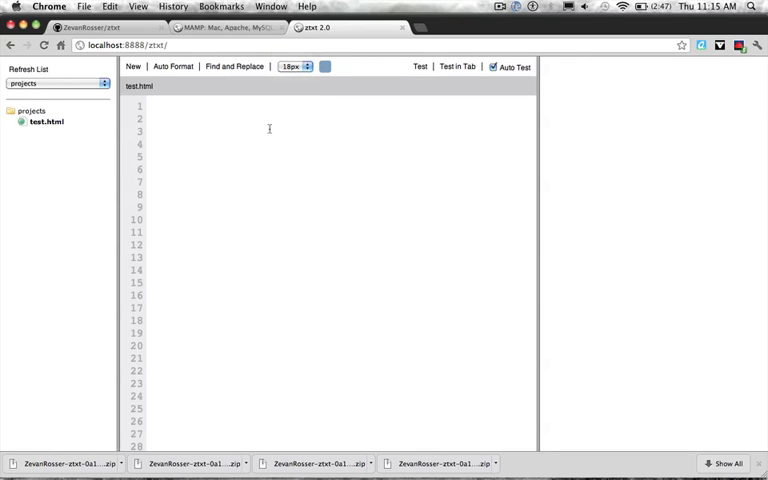
type("z:html")
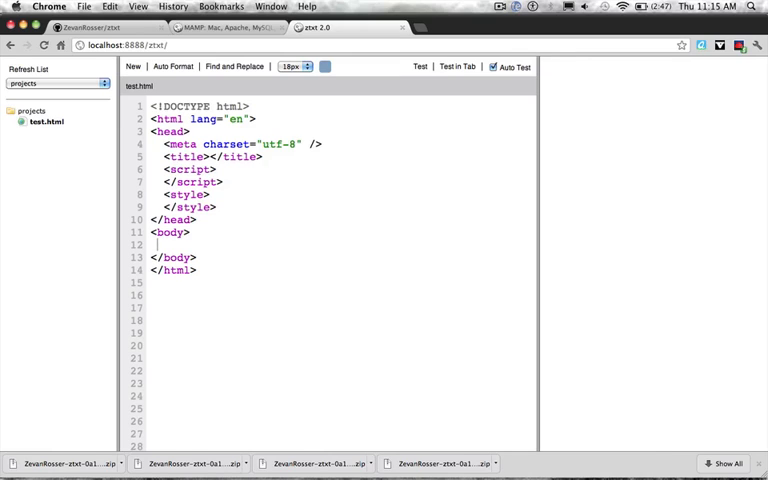
type("I can write here")
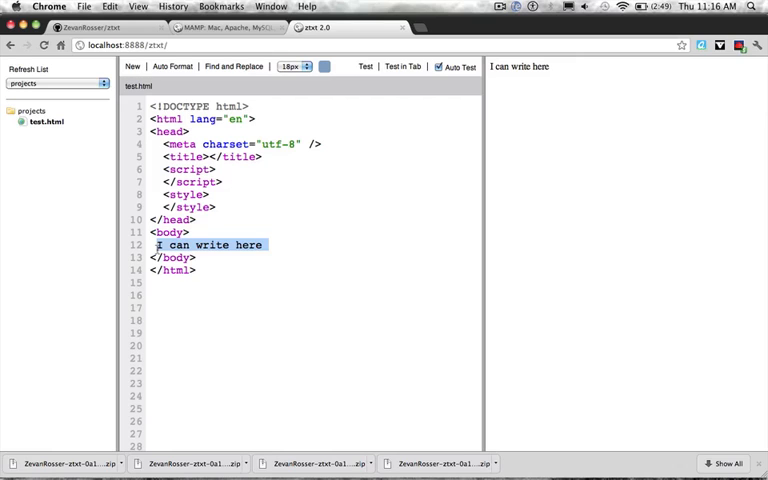
Expand div.box*20 in the body and style .box as relative 50px blocks with a blue background
type("div.bo")
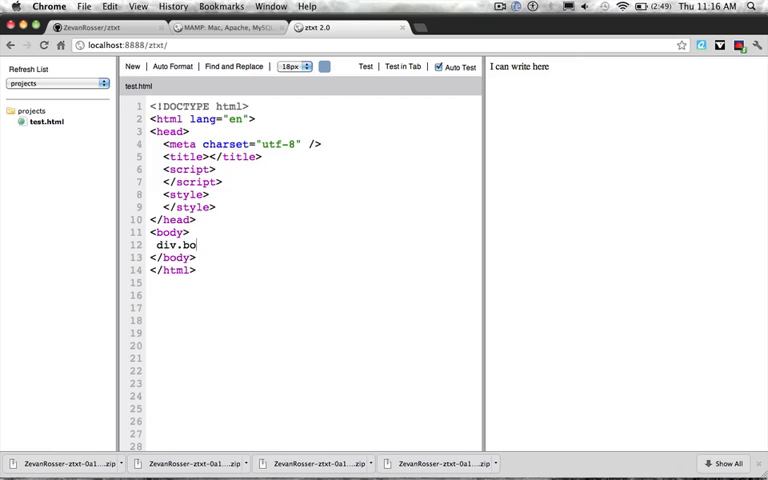
type("x*20")
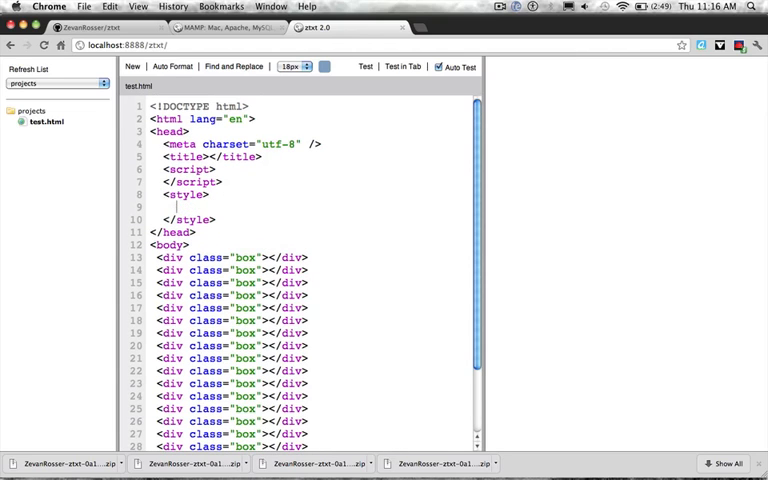
type(".box{")
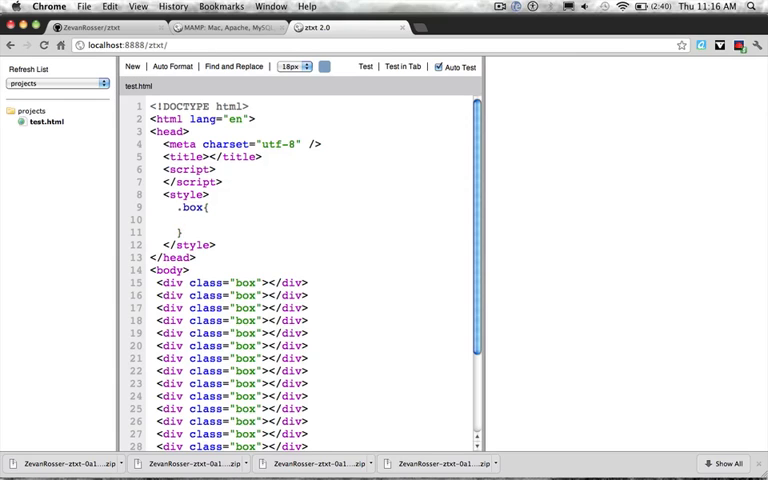
type("position : relative;")
type("width")
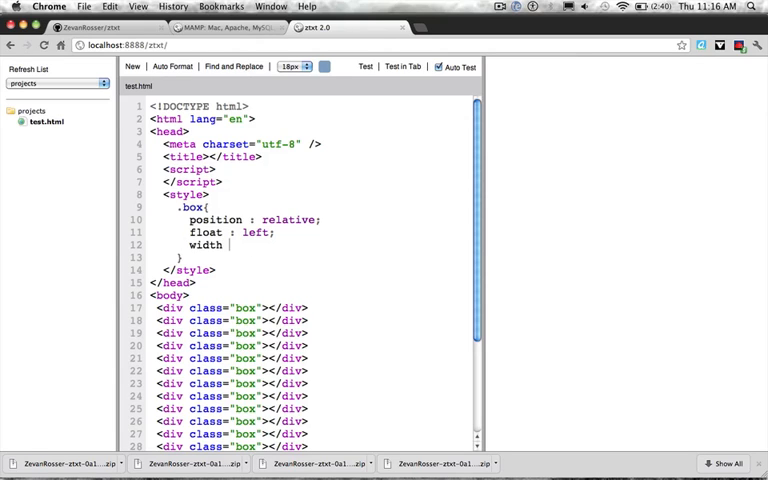
type("50px;")
type("height : 50")
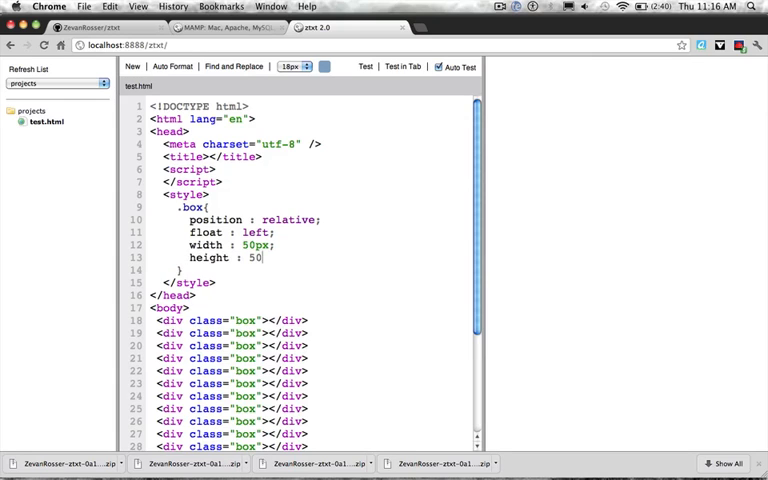
type("background")
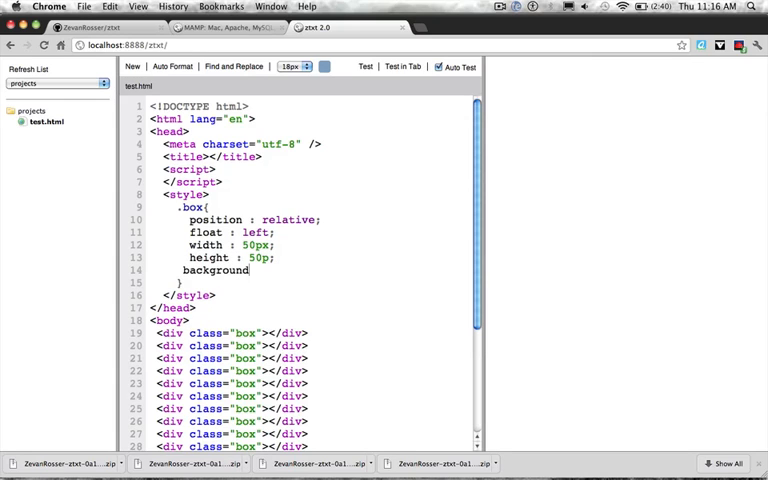
type("-color :")
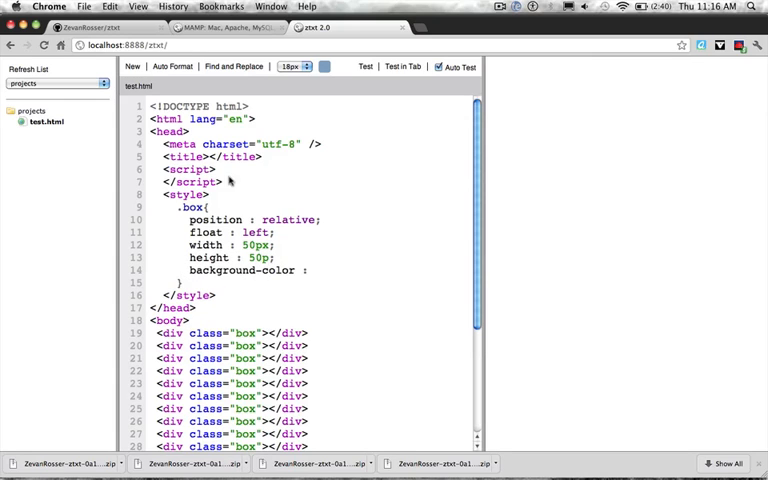
mouse_move(320, 82)
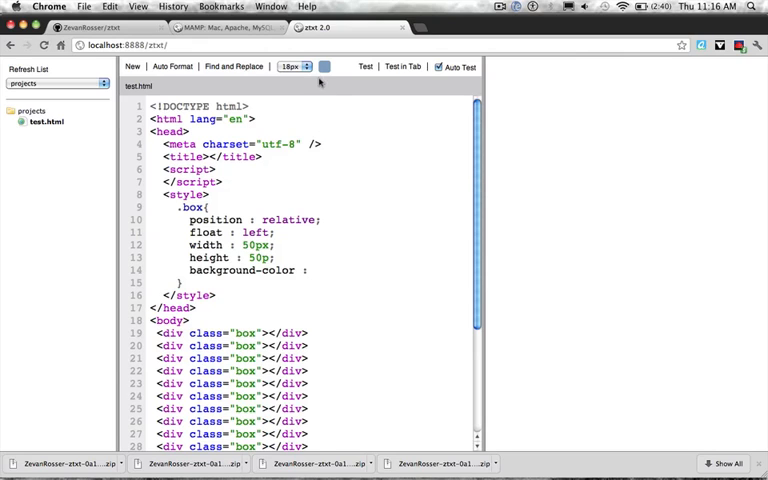
left_click(320, 270)
type(" #5a8cbf;")
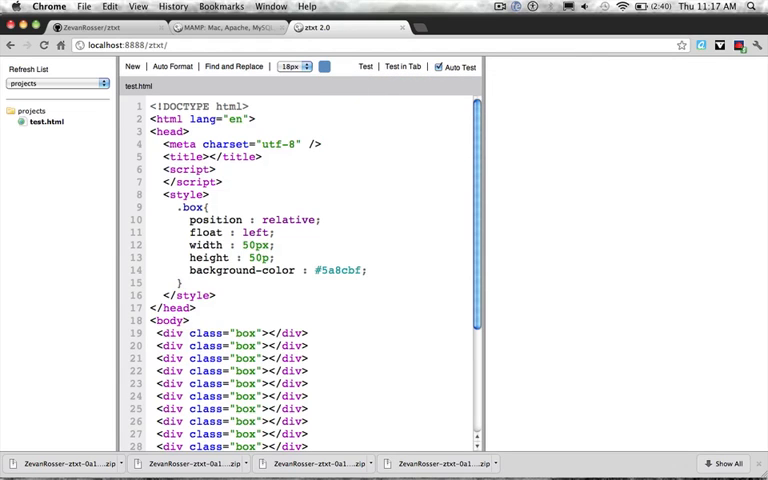
scroll("down", 3)
type("x")
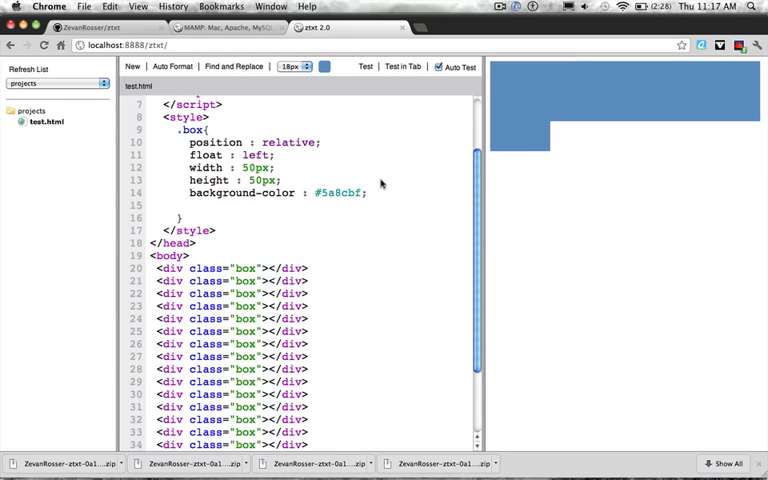
Add 'margin : 5px' to the box rule and replace all 'box' with 'rect'
type("margin :")
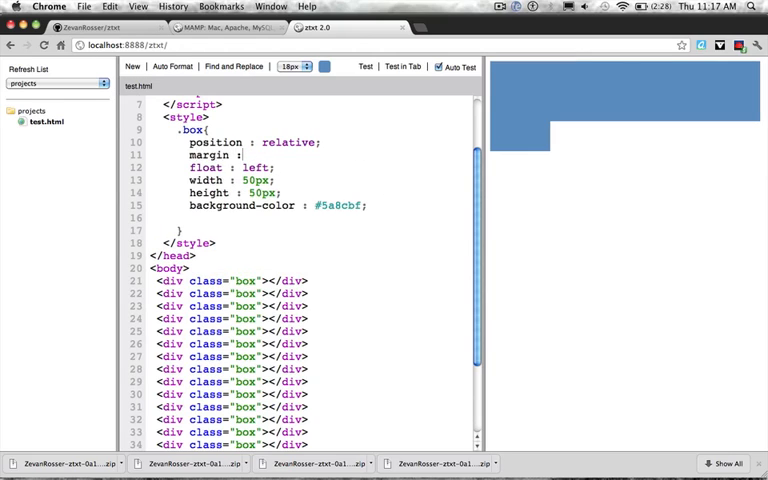
type("5px;")
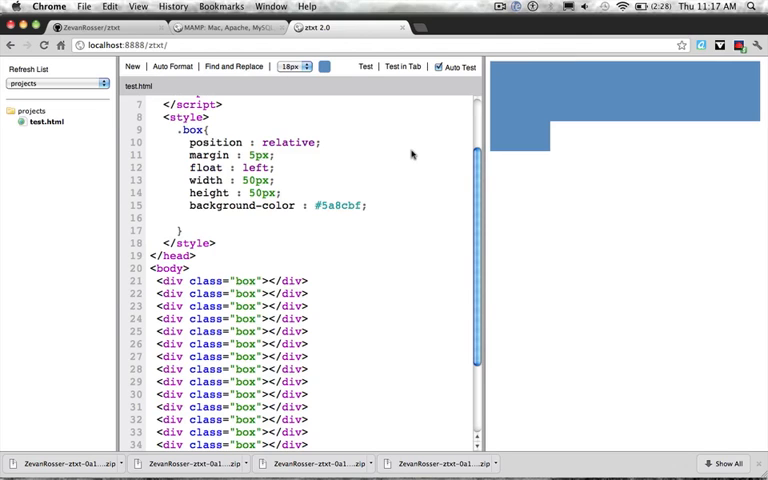
scroll("down", 3)
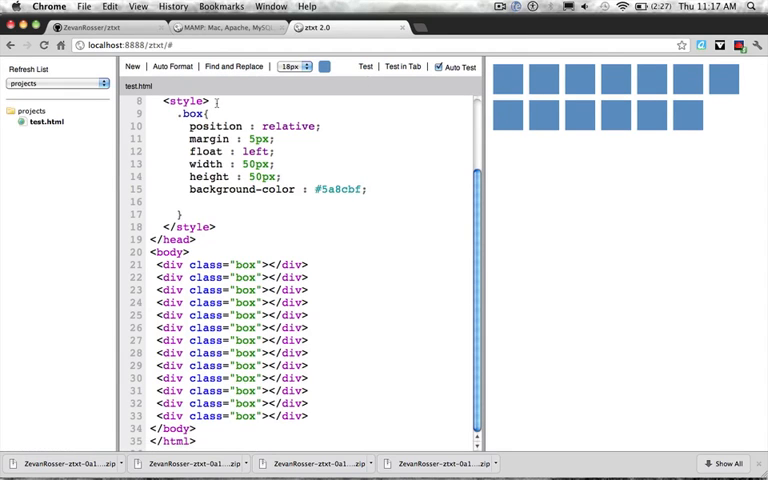
left_click(234, 66)
type("rect")
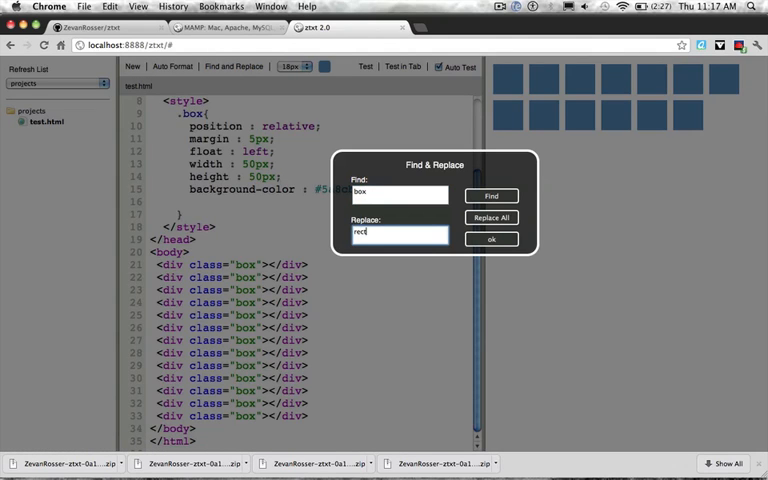
left_click(491, 217)
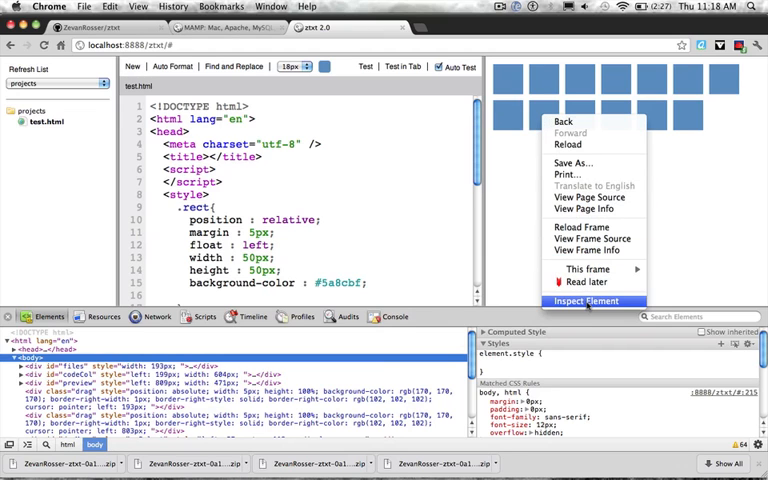
Use Inspect Element on the preview to open the developer tools below it
left_click(586, 301)
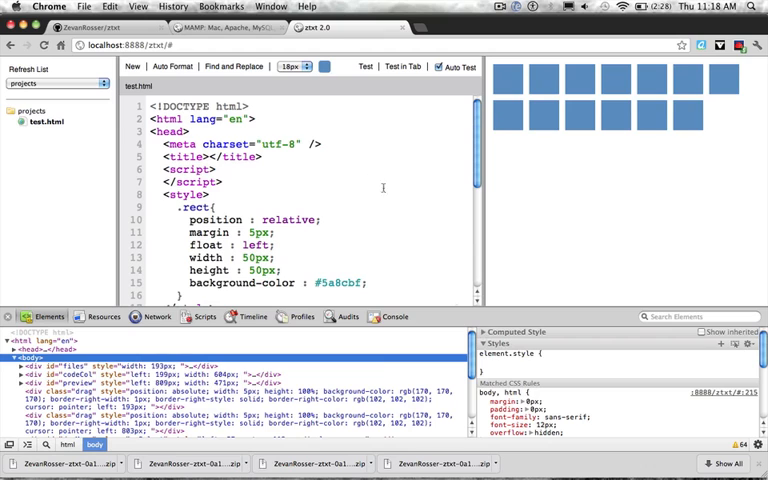
scroll("down", 3)
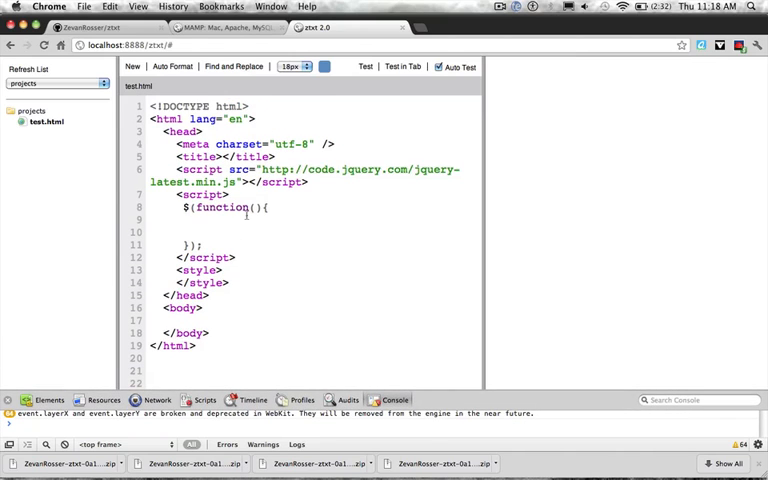
Inside the jQuery ready function, write console.log('test')
left_click_drag(177, 169, 311, 182)
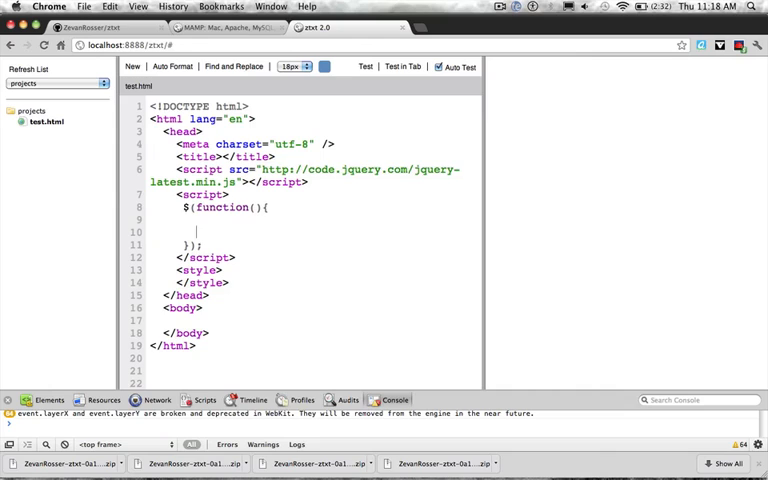
type("conso")
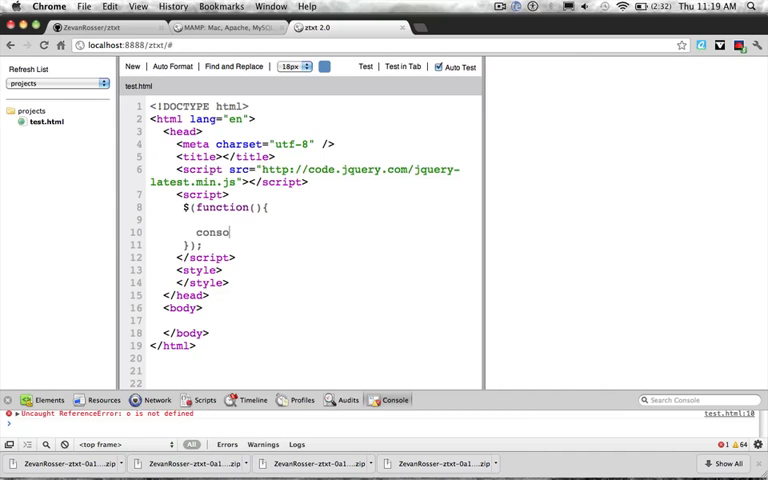
type("le.log(\"test\");")
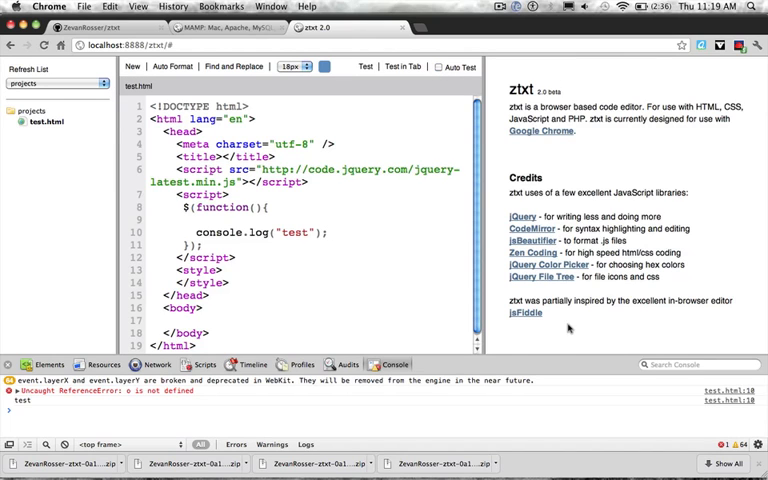
mouse_move(548, 348)
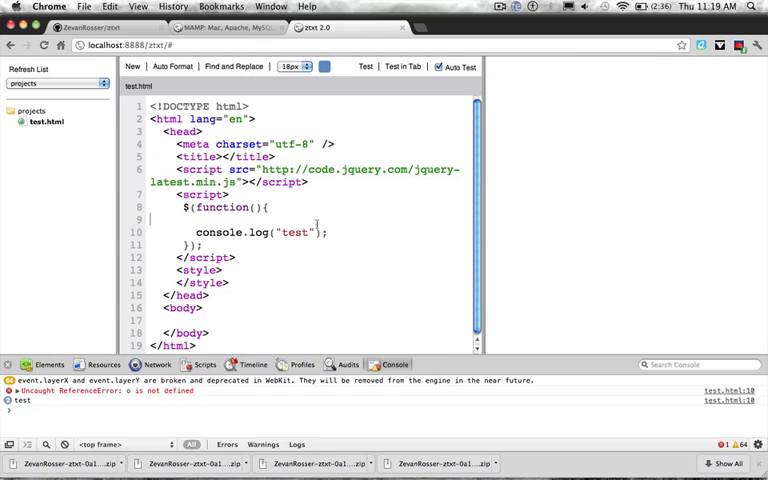
mouse_move(407, 221)
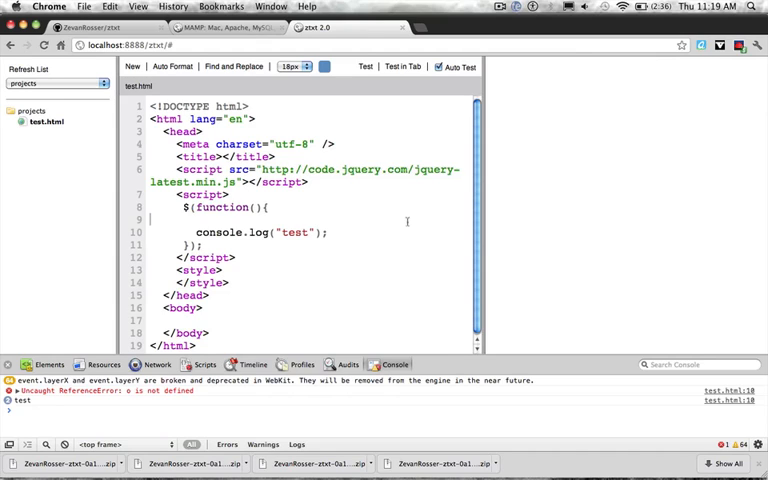